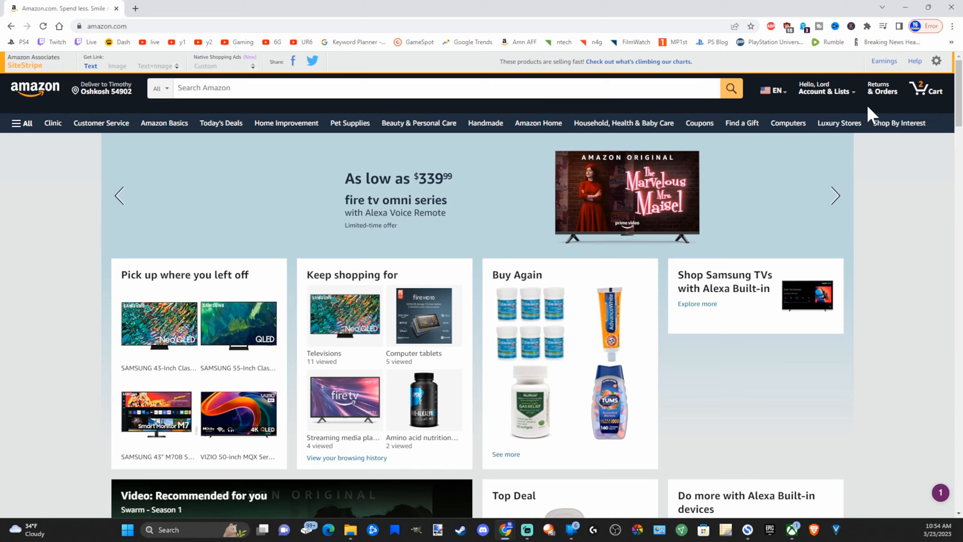
- Open the 'Account & Lists' dropdown in Amazon's top navigation bar
click(826, 91)
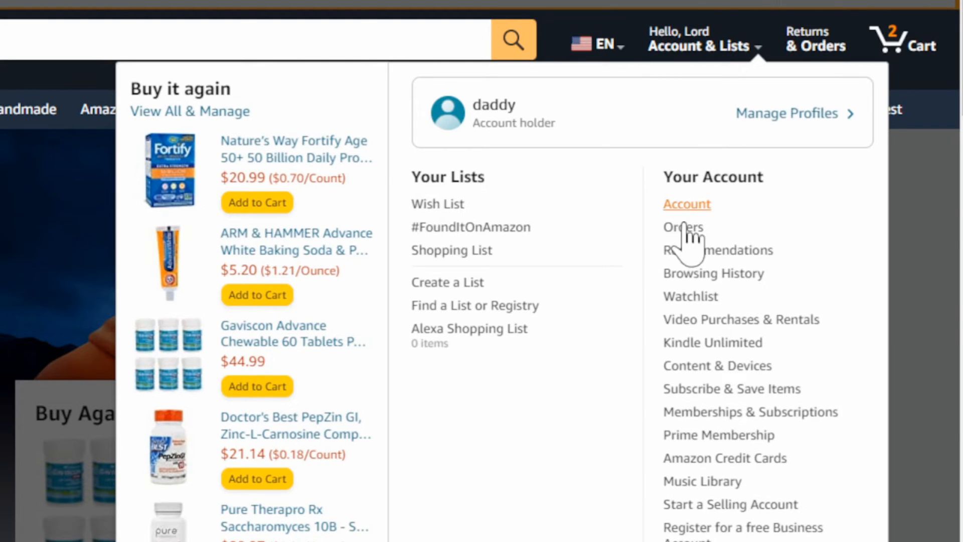
mouse_move(706, 378)
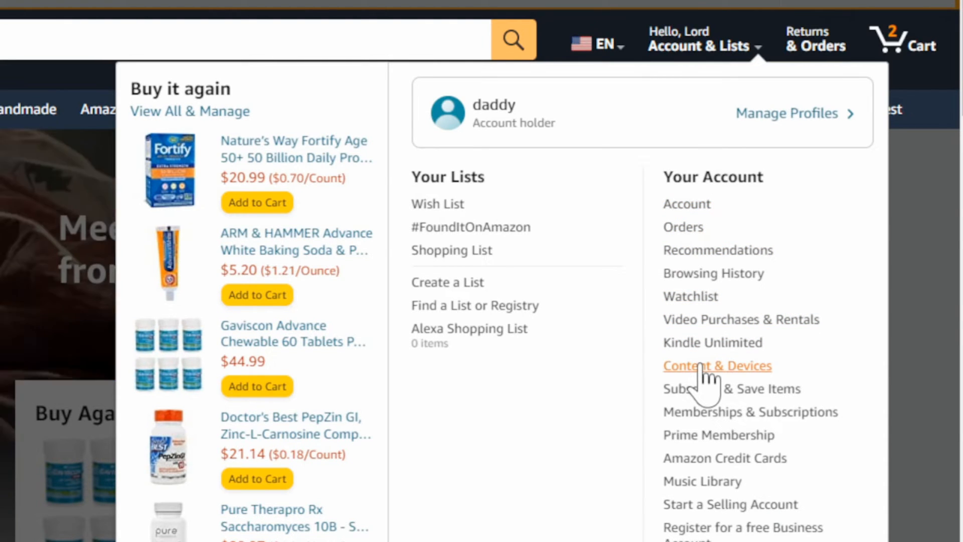
- Go to Content & Devices, Devices tab, and expand Fire TV to list four sticks
click(717, 366)
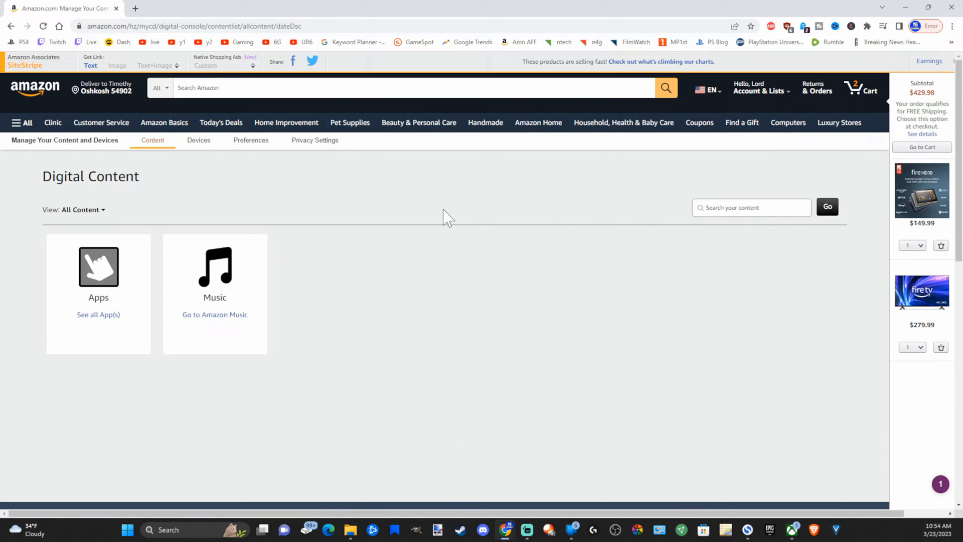
mouse_move(199, 140)
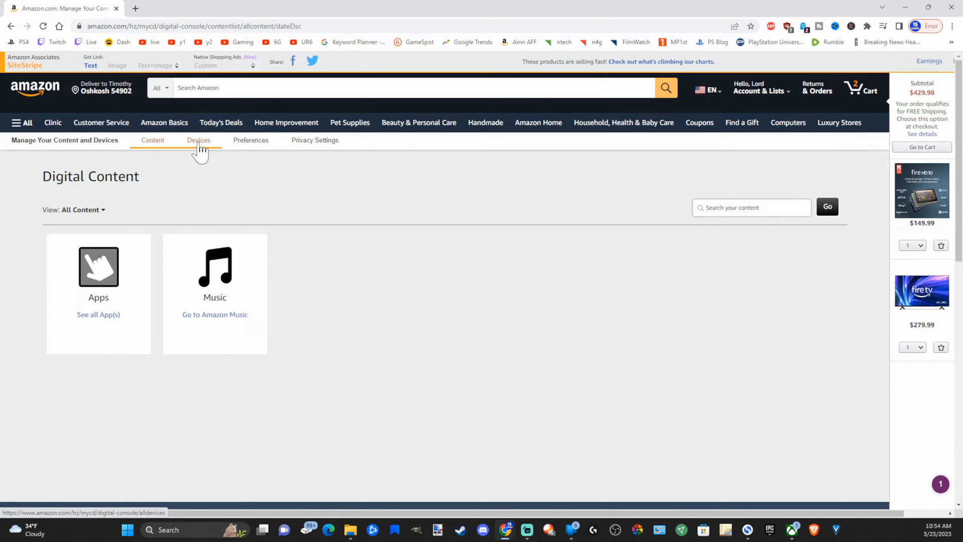
click(199, 140)
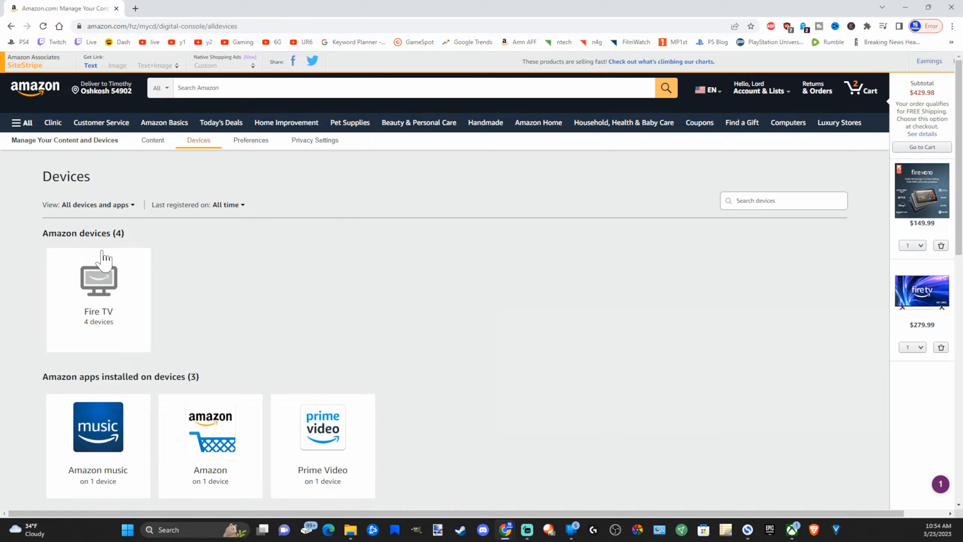
click(98, 274)
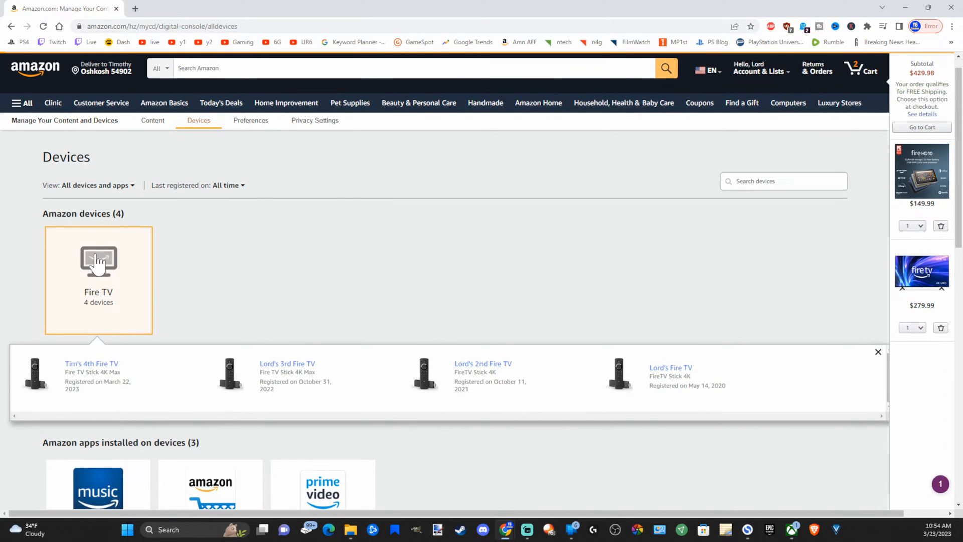
mouse_move(536, 397)
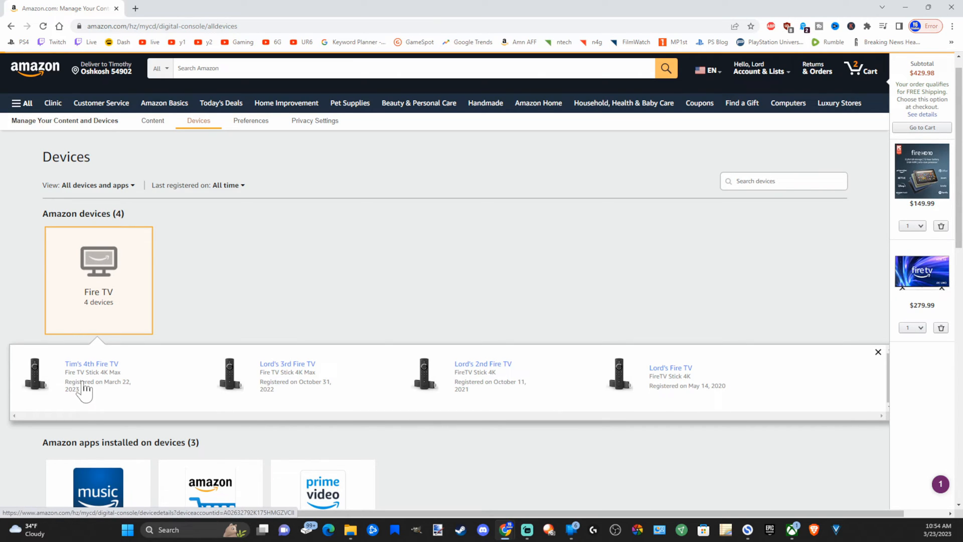
click(90, 363)
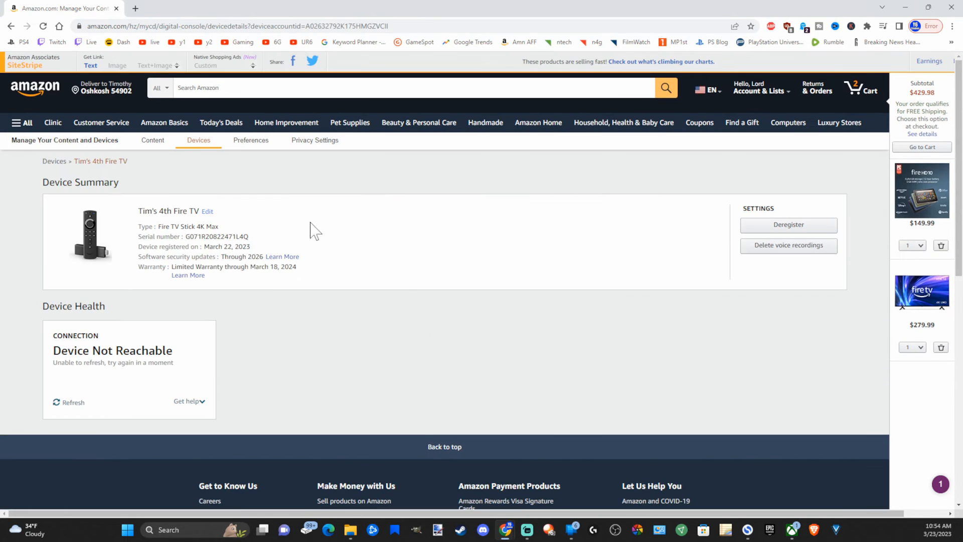
mouse_move(719, 228)
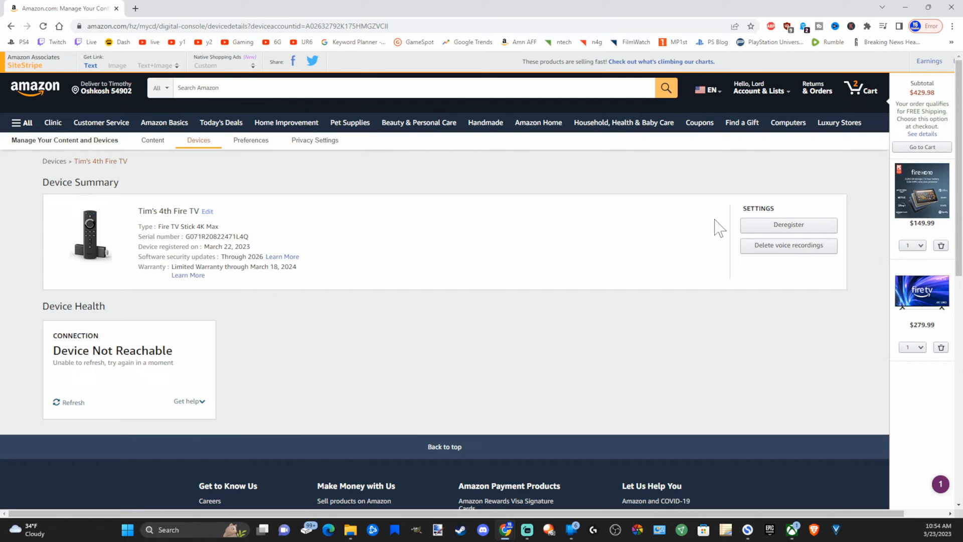
mouse_move(612, 257)
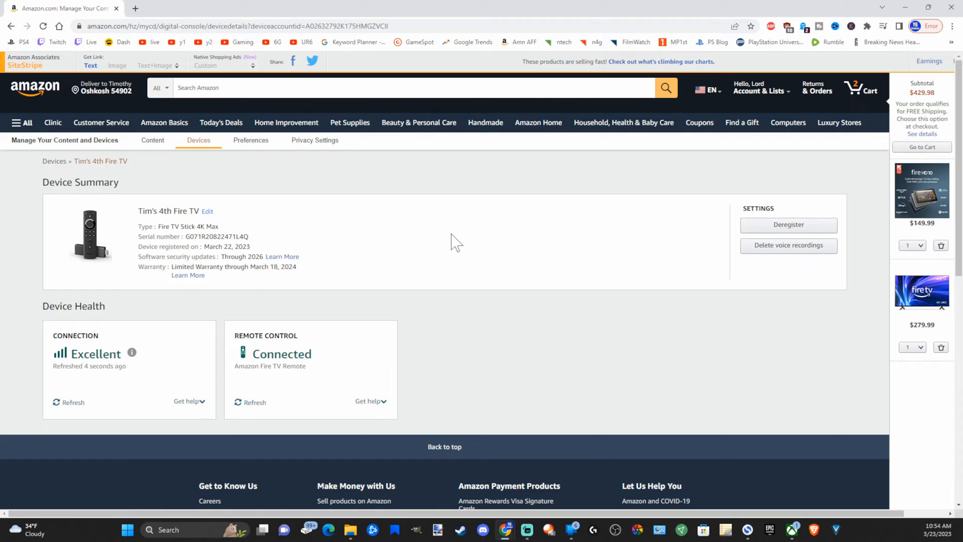
mouse_move(284, 240)
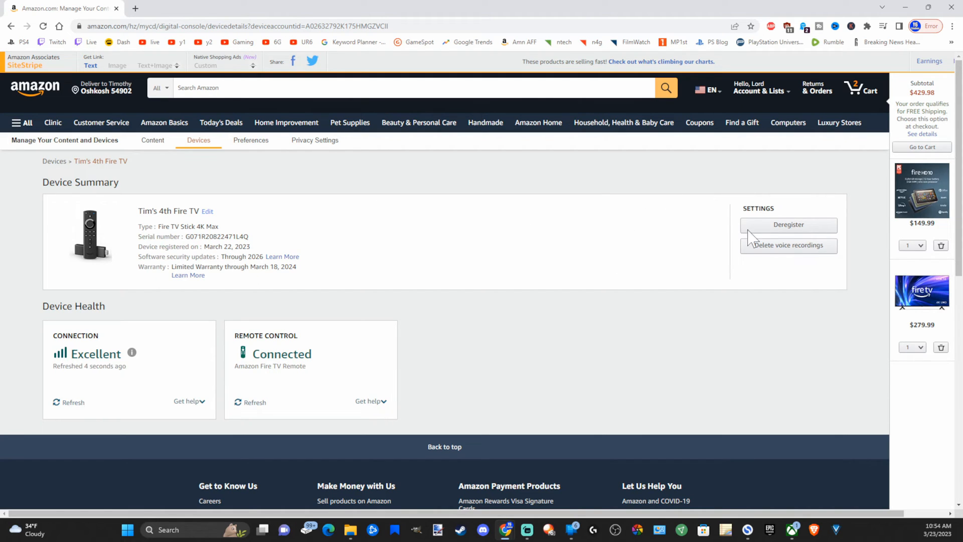
click(54, 160)
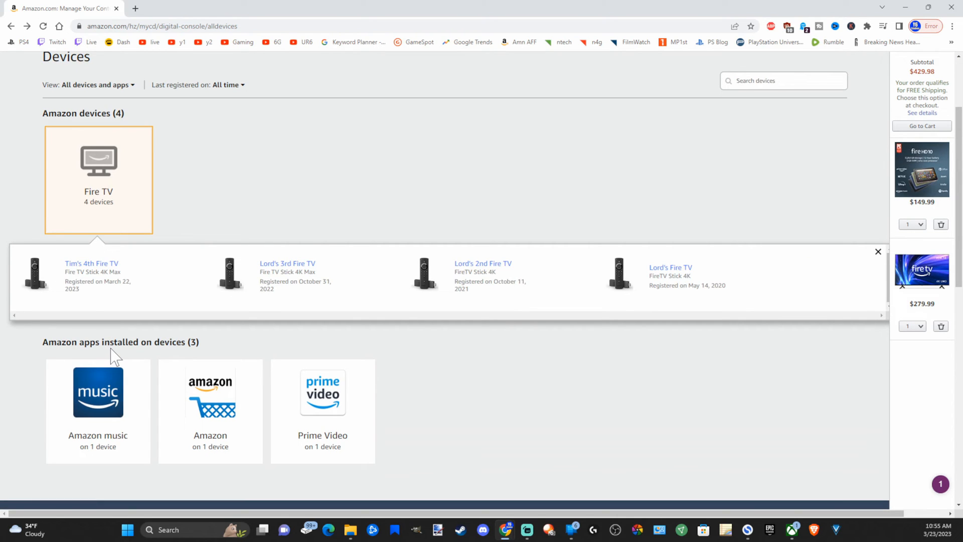
- Open the Prime Video tile under 'Amazon apps installed on devices'
scroll(down, 3)
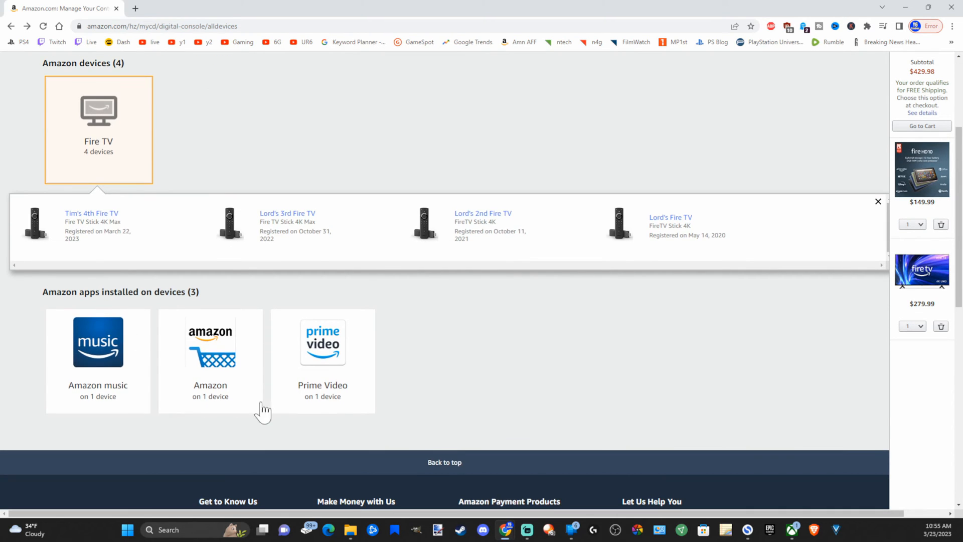
click(323, 342)
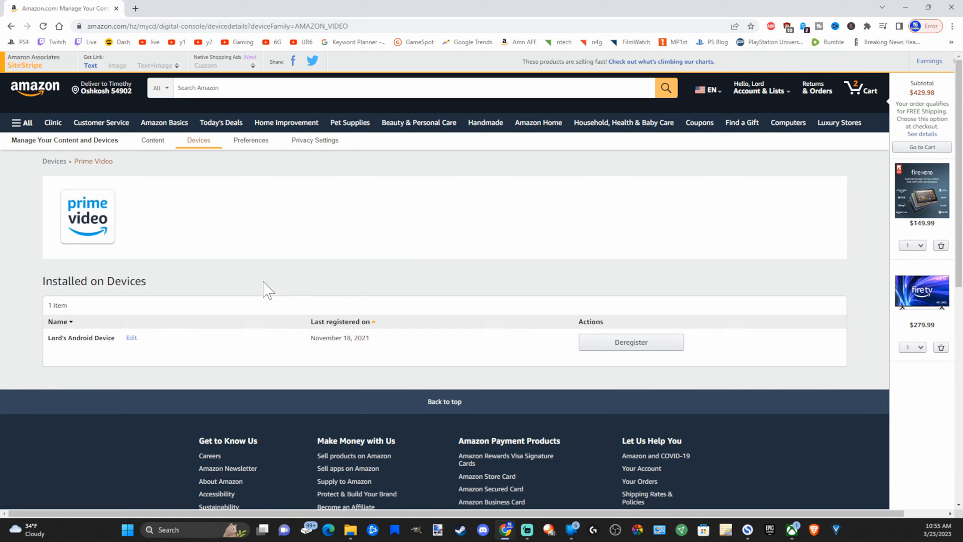
mouse_move(630, 347)
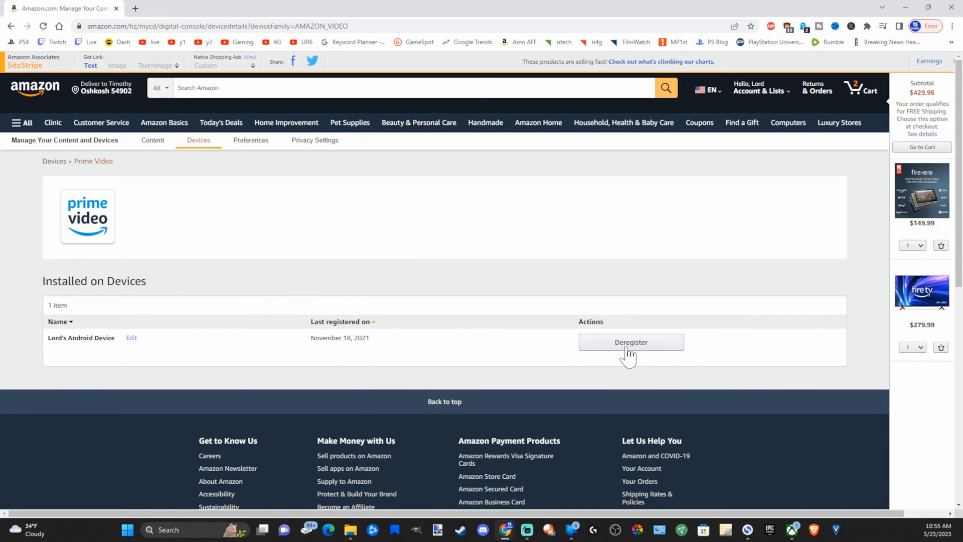
mouse_move(532, 287)
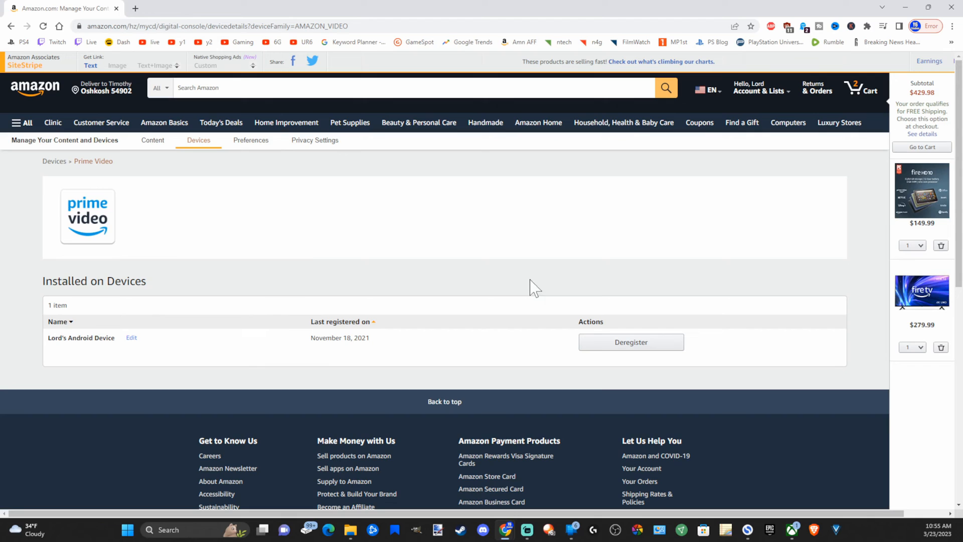
mouse_move(192, 233)
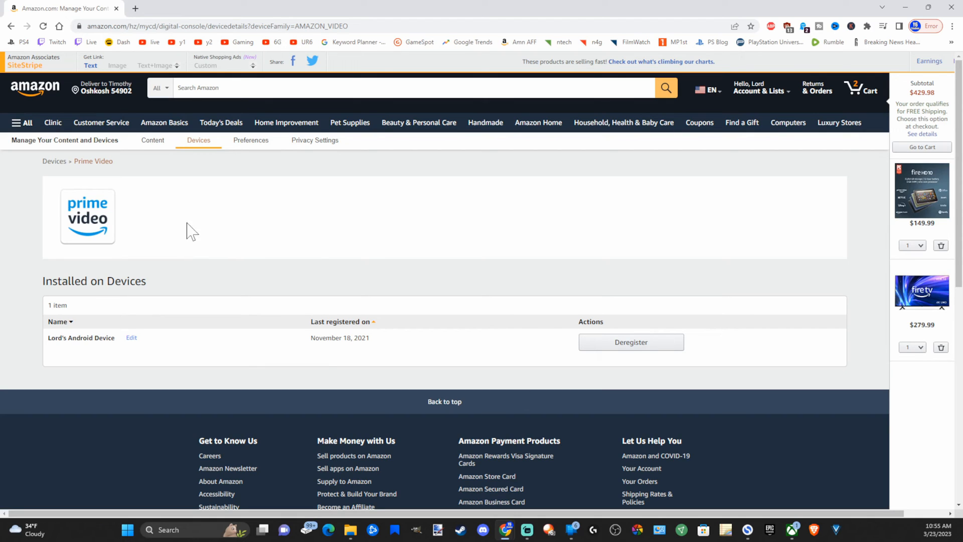
mouse_move(176, 237)
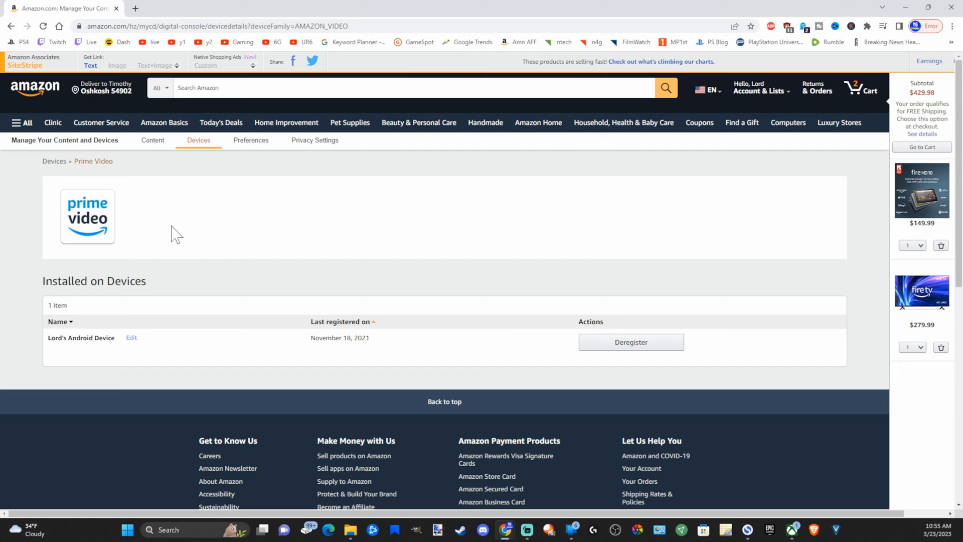
mouse_move(157, 337)
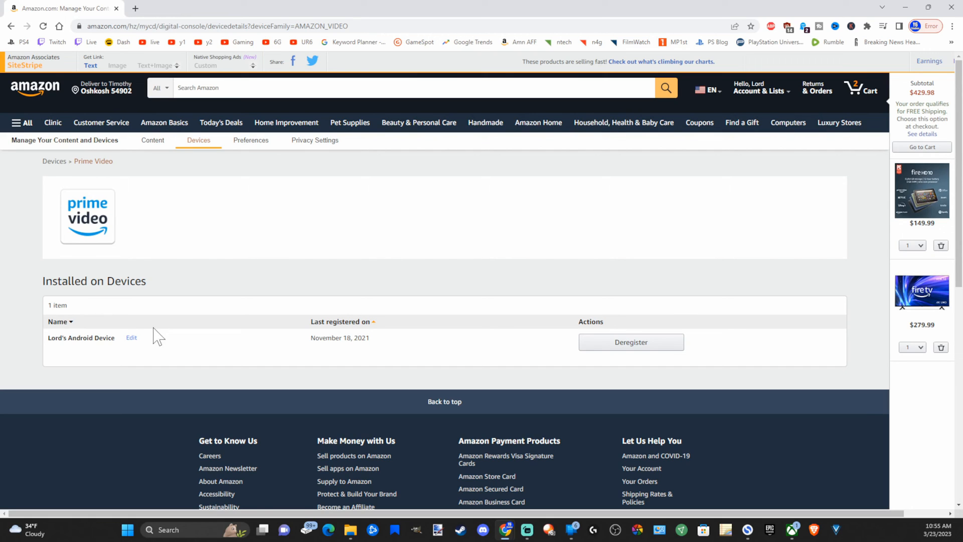
mouse_move(210, 298)
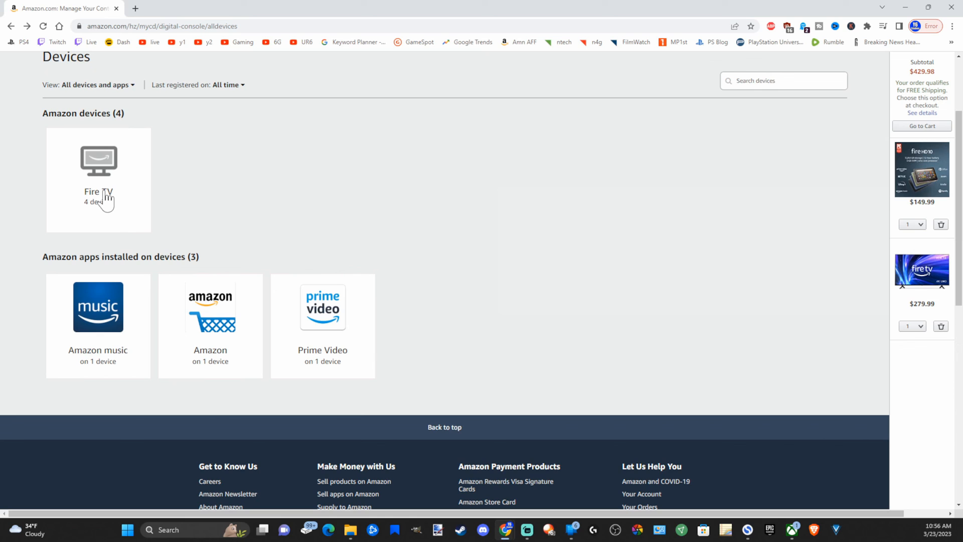
- Open the Amazon music tile to see it installed on Lord's Android Device
click(98, 307)
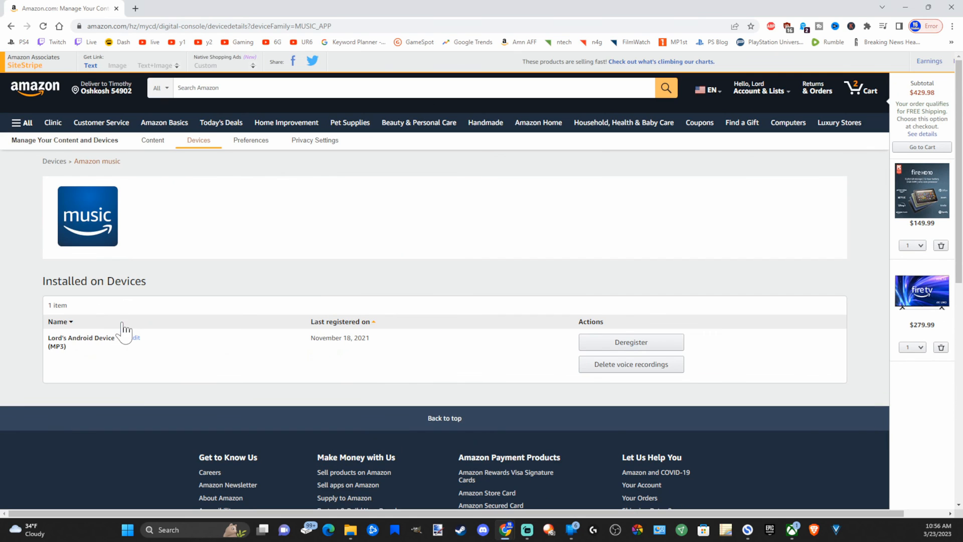
mouse_move(377, 306)
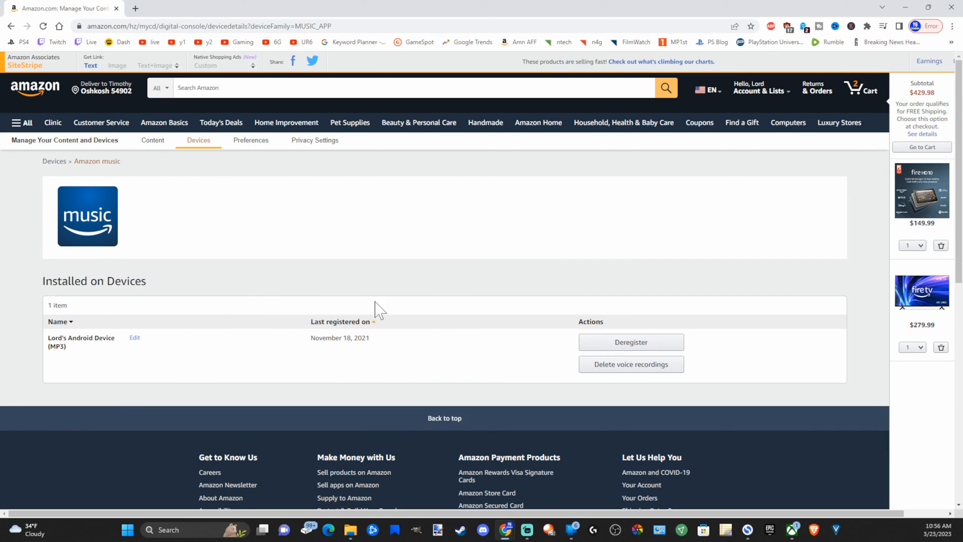